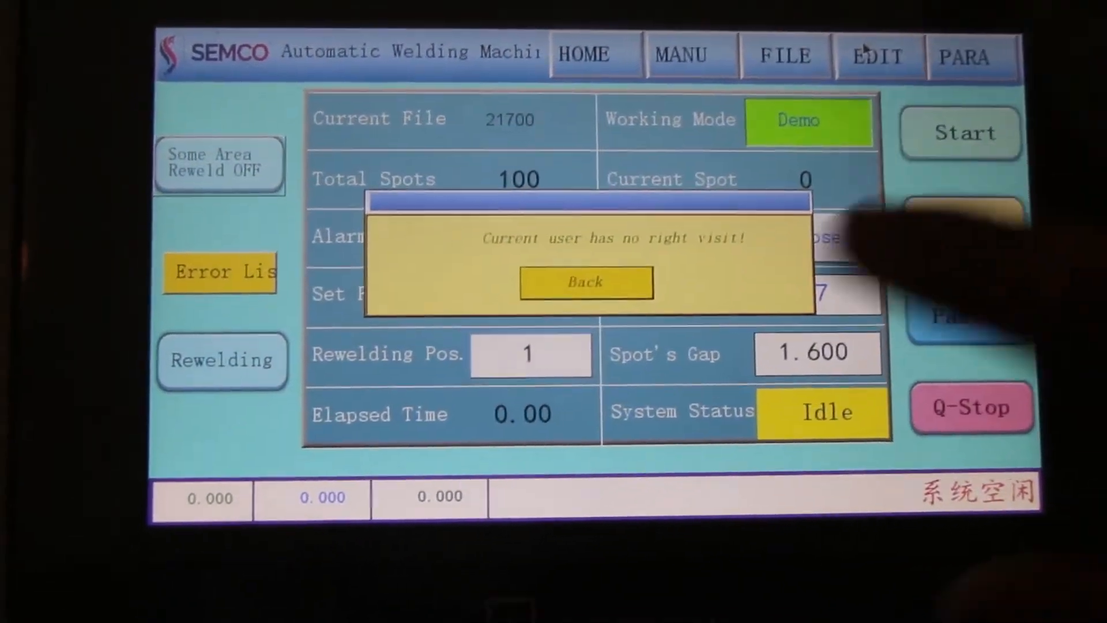
- Dismiss the 'Current user has no right visit!' warning to return to the job 21700 home screen
left_click(586, 281)
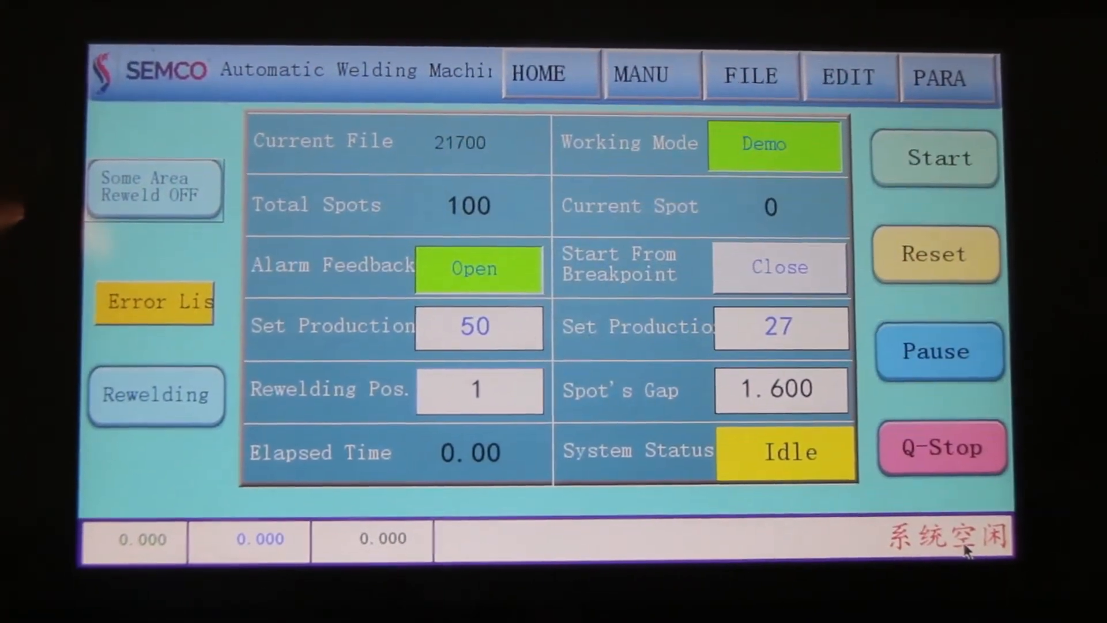
- Bring up Result Report 1 via Rewelding, showing 0 of 100 spots welded
left_click(750, 76)
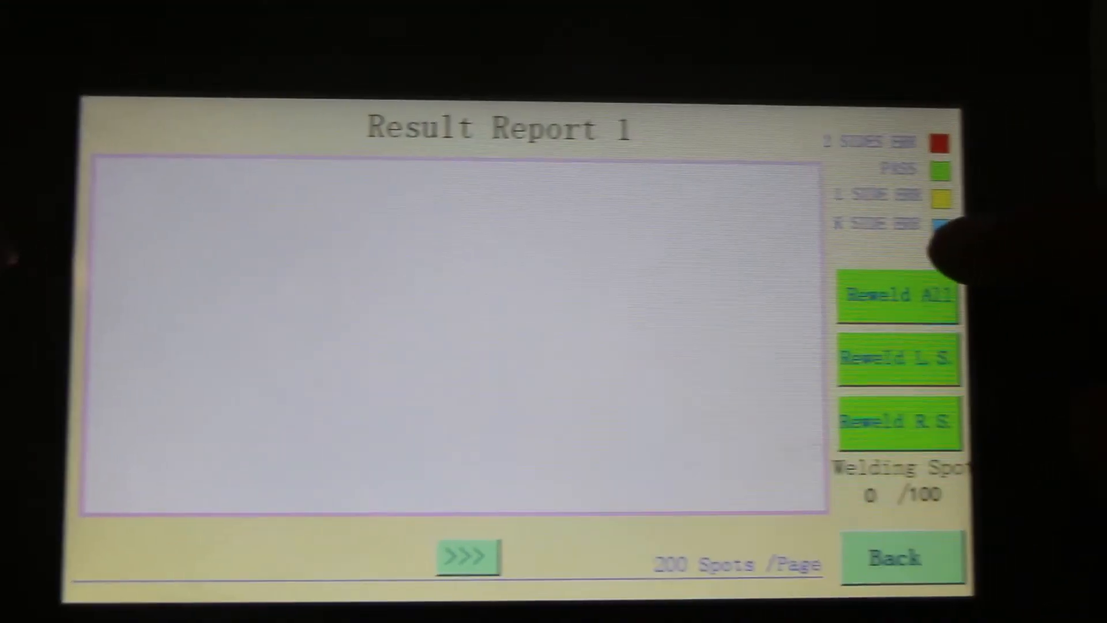
- Leave Result Report 1 and return to the HOME status screen
left_click(902, 557)
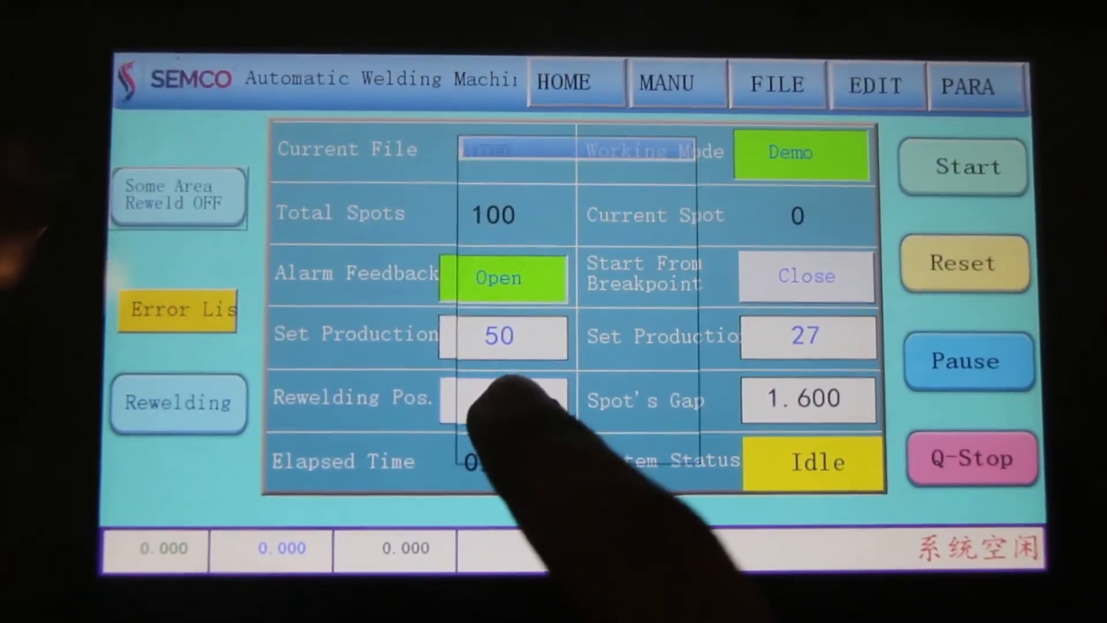
- Start a Demo run of job 21700 so the production count advances from 27 to 28
left_click(502, 399)
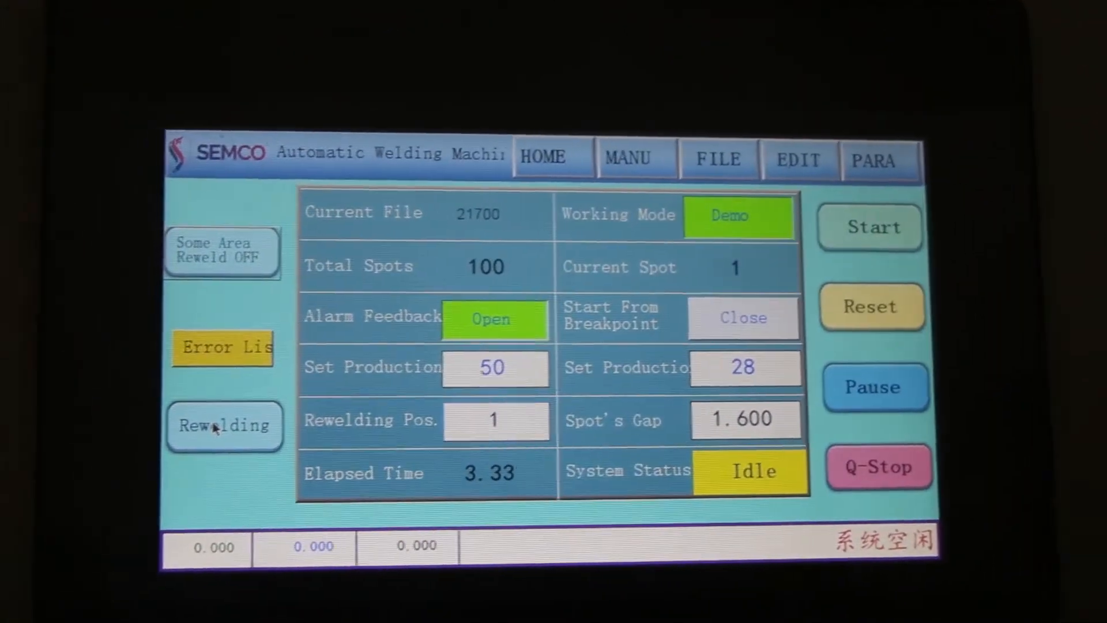
- Start a second demo run, pause at spot 71, then reset to Idle at spot 0
left_click(870, 228)
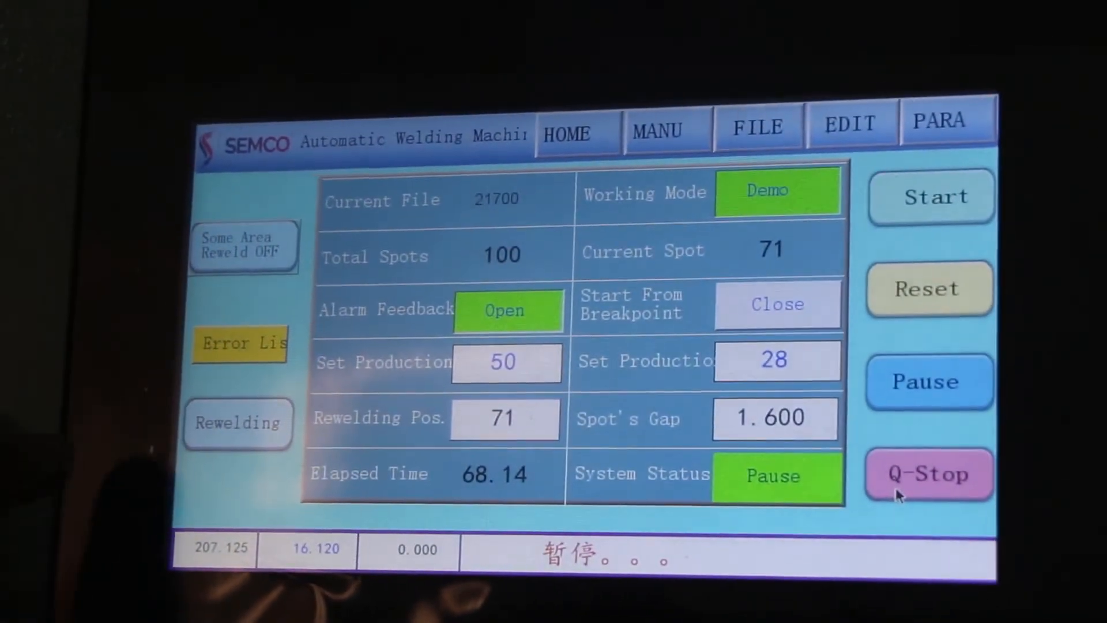
left_click(928, 289)
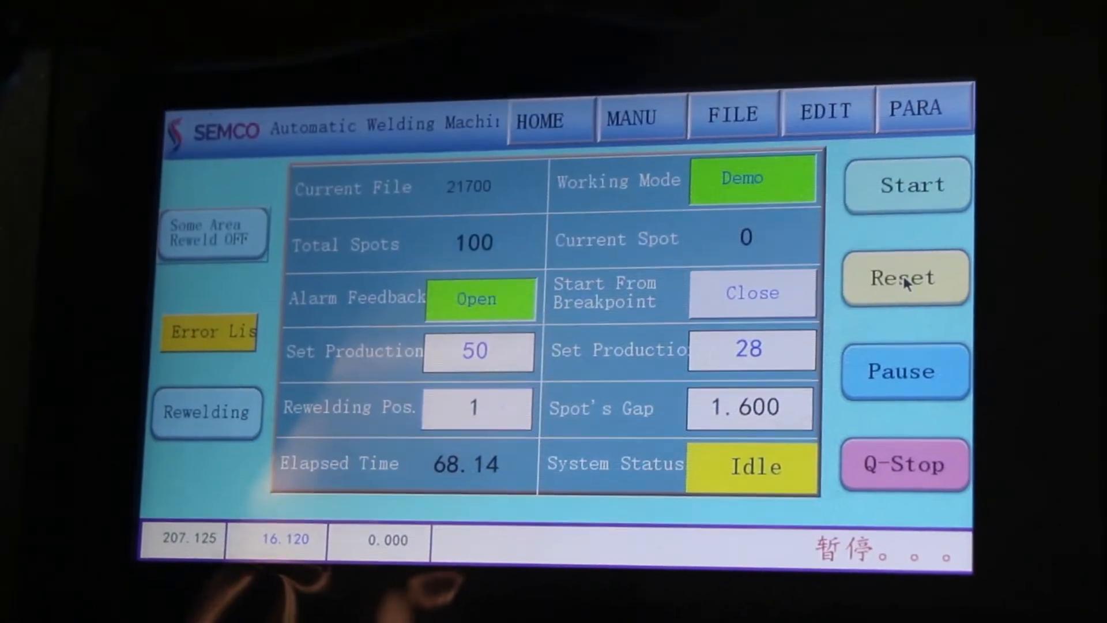